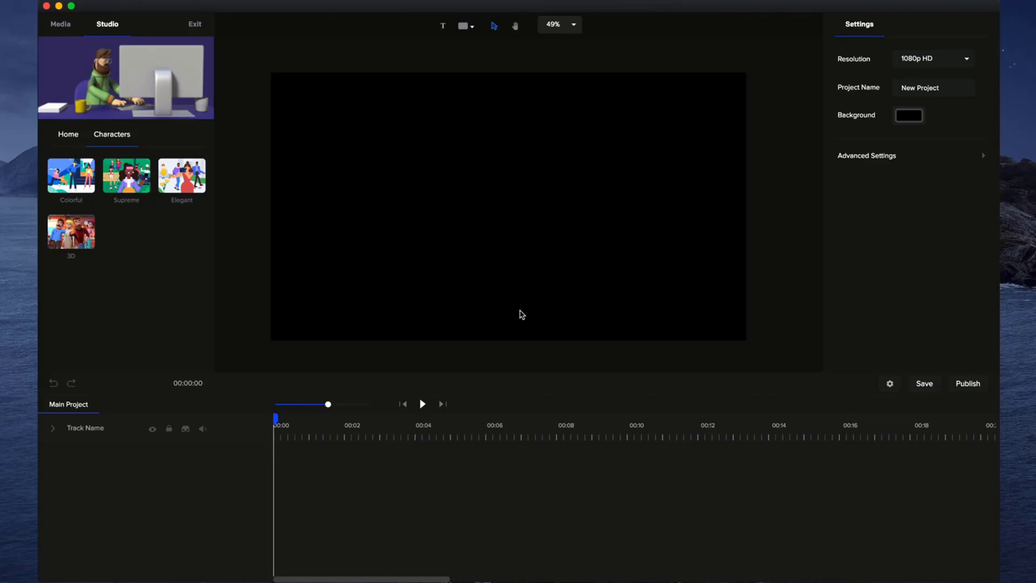
mouse_move(547, 331)
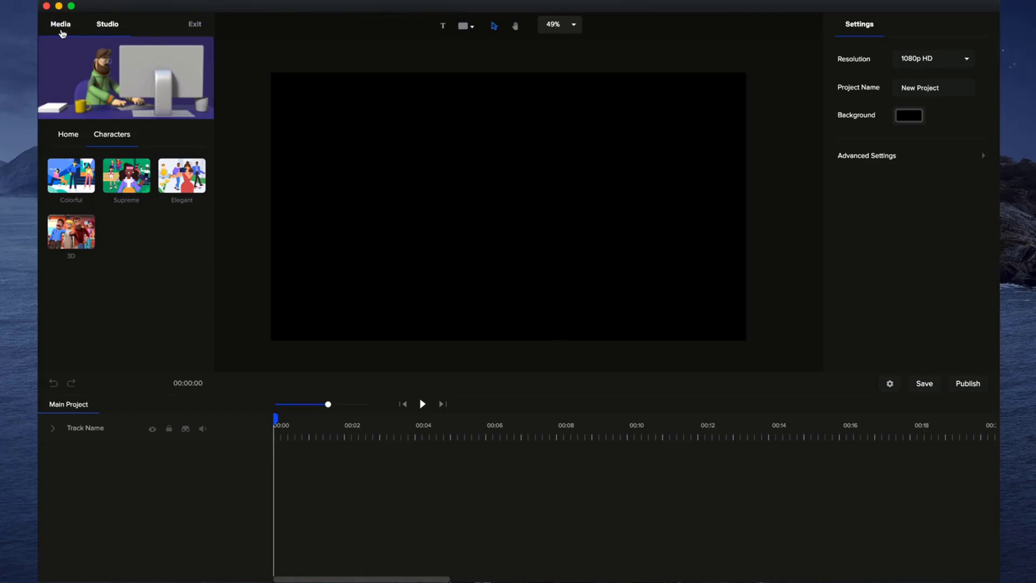
- Leave the Characters collection and return to the Studio home category list
click(106, 24)
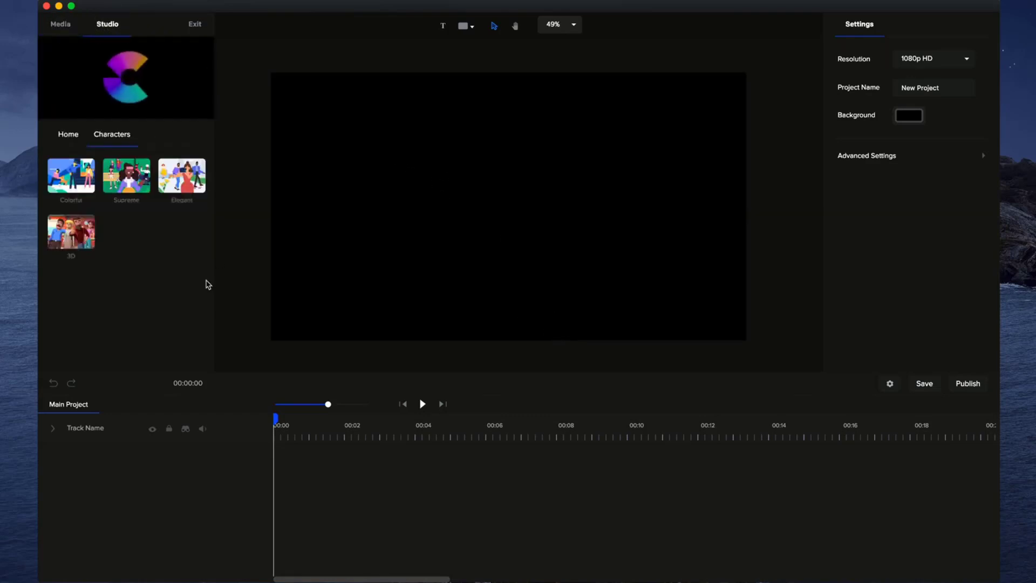
click(68, 134)
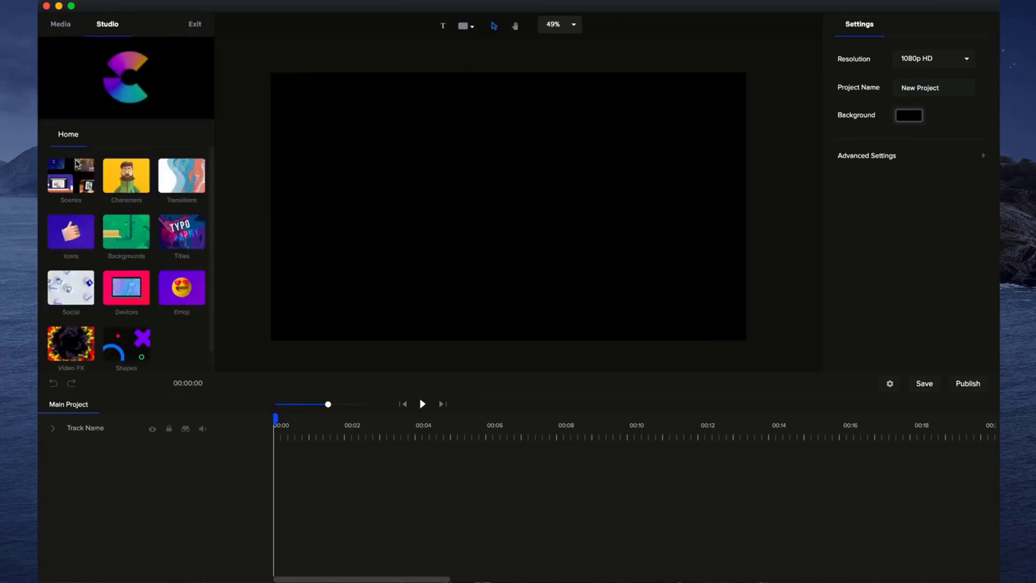
- Add the Supreme Gym background, play its animation, and open its layer timeline
click(125, 237)
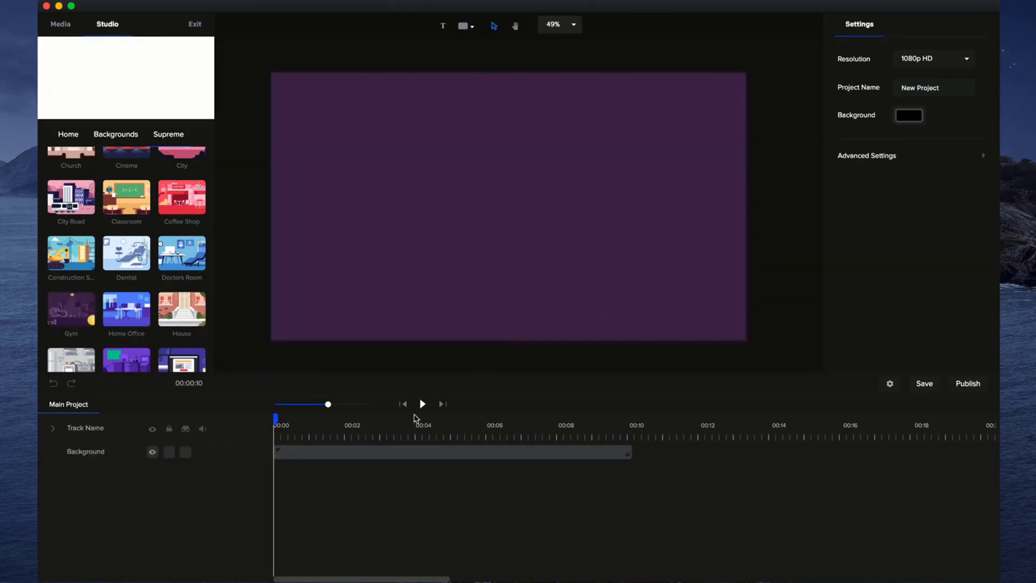
click(422, 403)
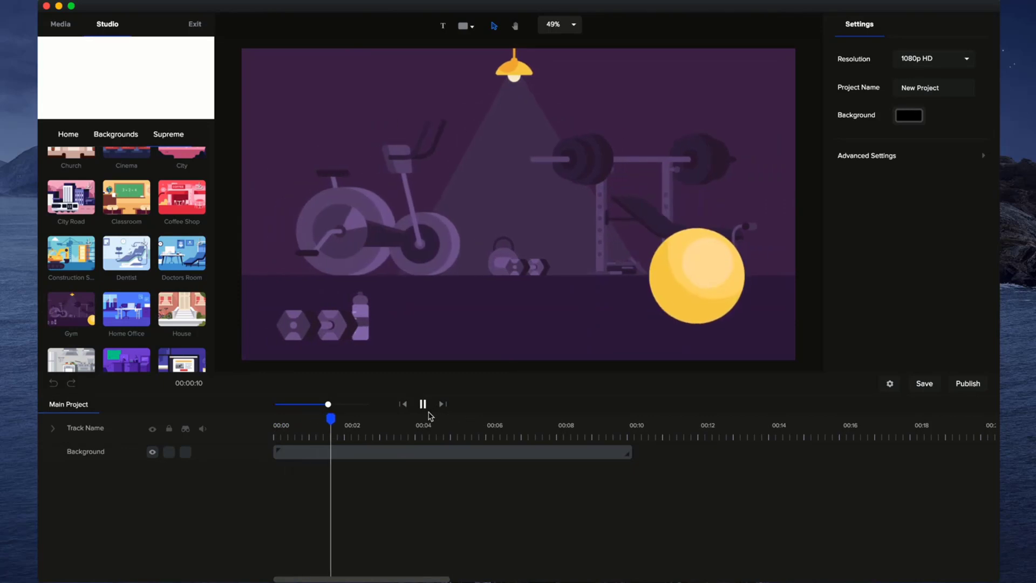
click(422, 404)
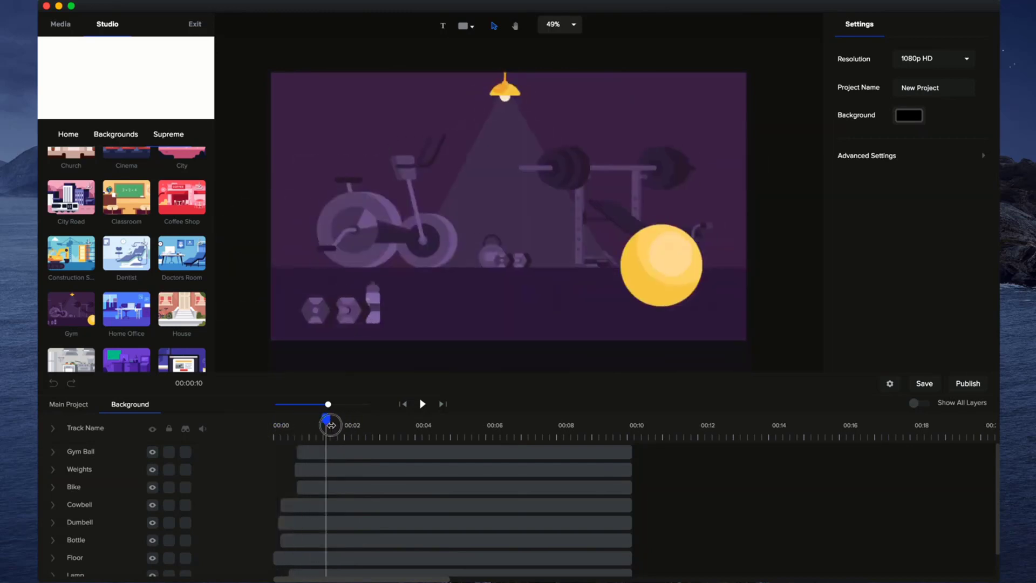
- Inspect the Dumbell layer's Slide animation and motion presets, then return to Main Project
click(337, 306)
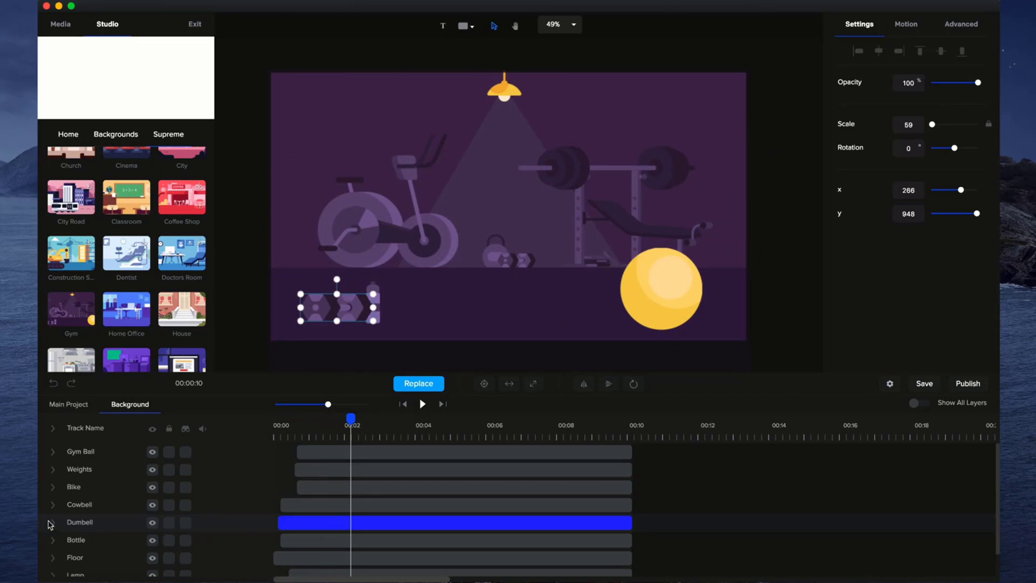
click(53, 522)
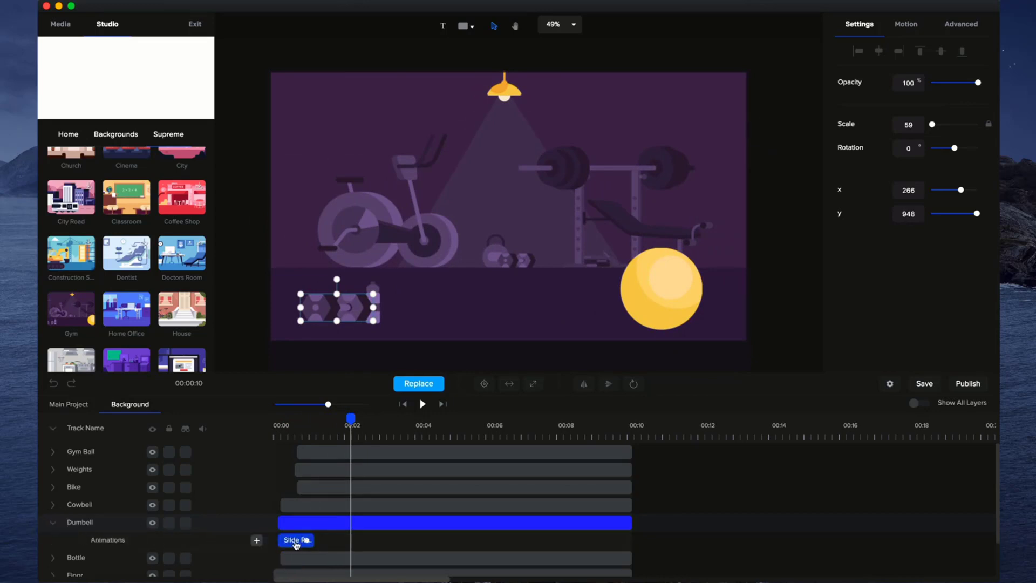
click(905, 24)
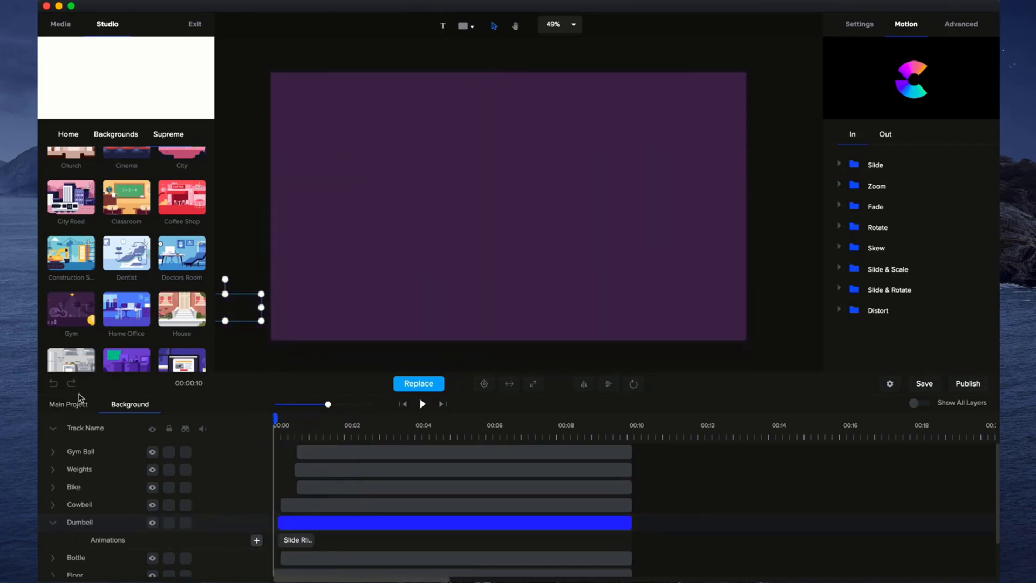
click(67, 404)
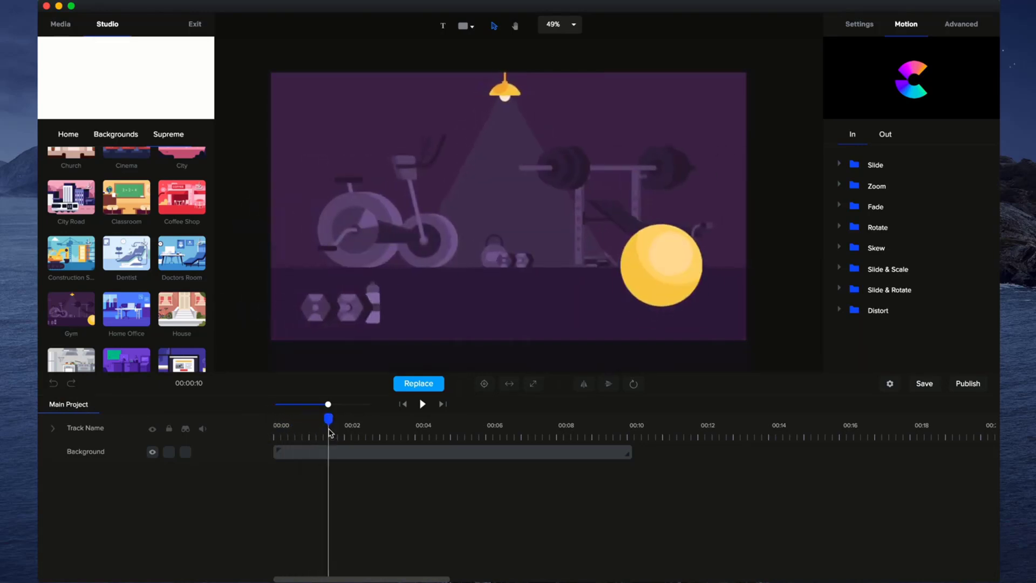
mouse_move(247, 498)
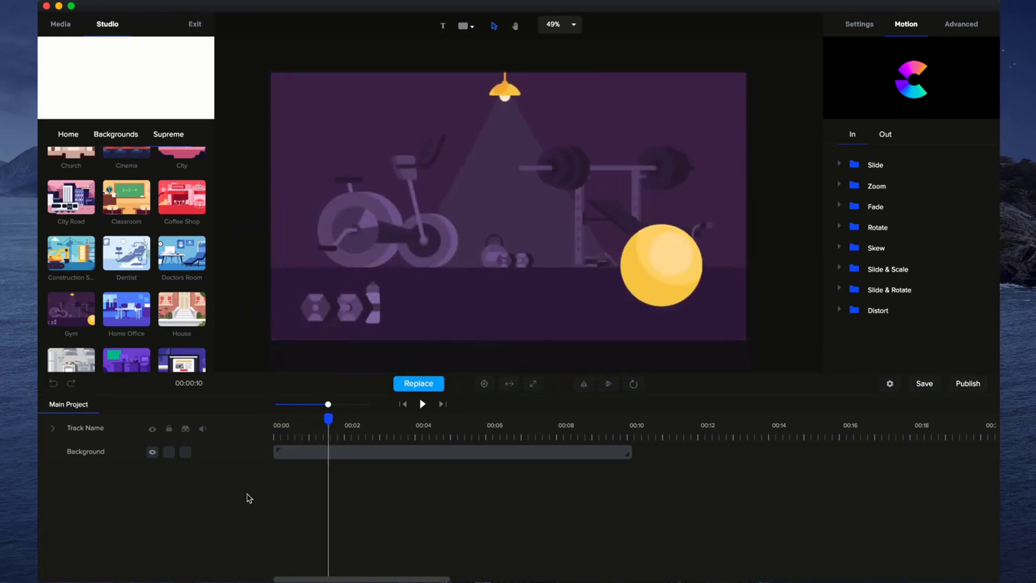
- Lock the Background track on the main timeline
click(169, 450)
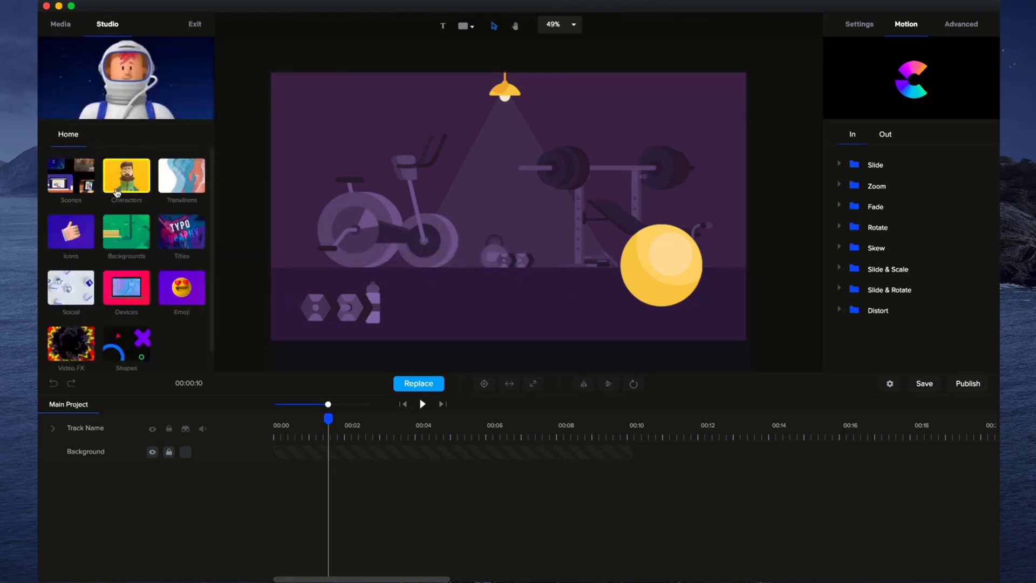
- Add Fitness Girl from the Supreme characters, preview her idle, and browse back to Supreme
click(126, 175)
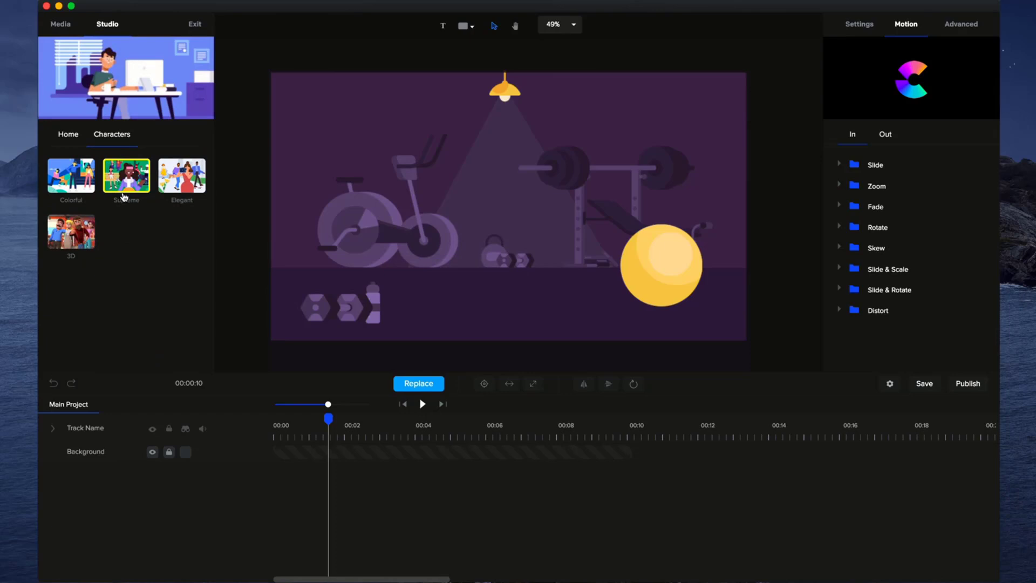
click(126, 175)
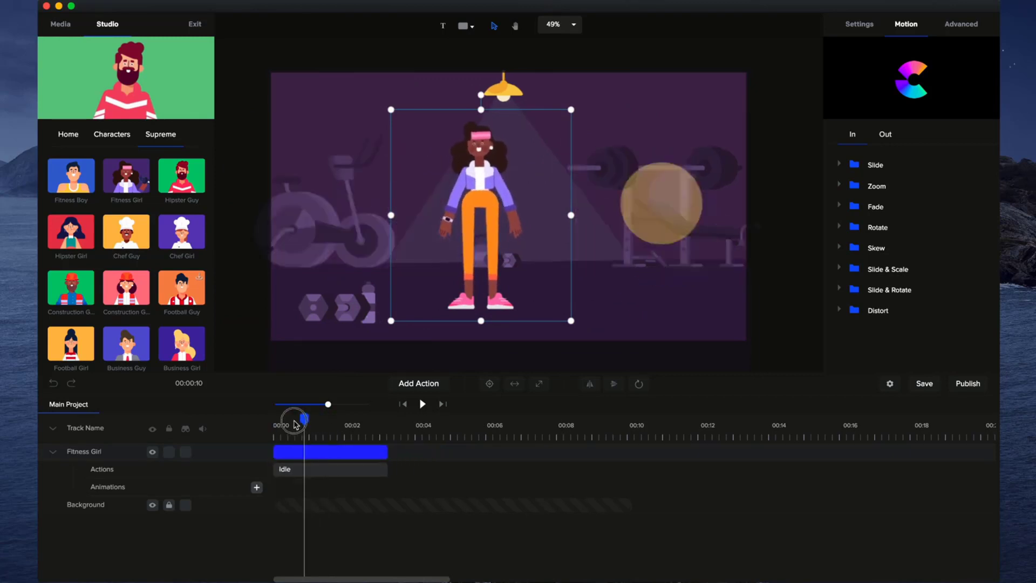
click(421, 403)
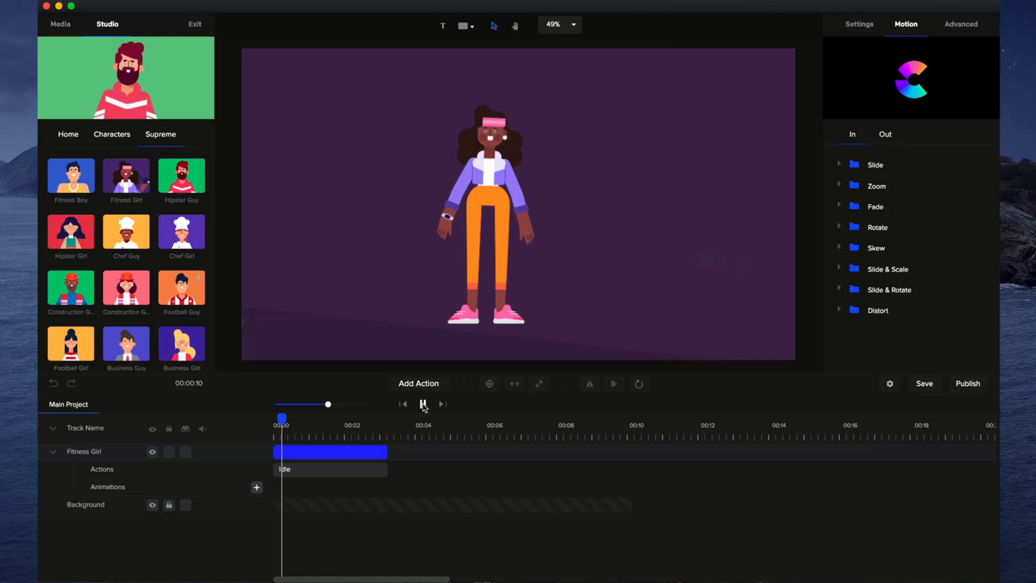
click(422, 404)
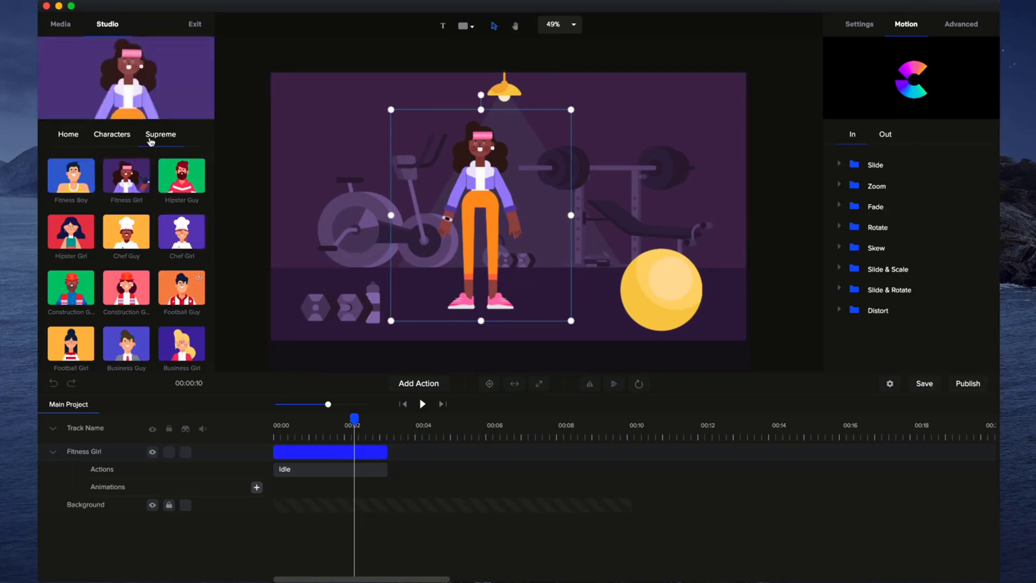
click(112, 135)
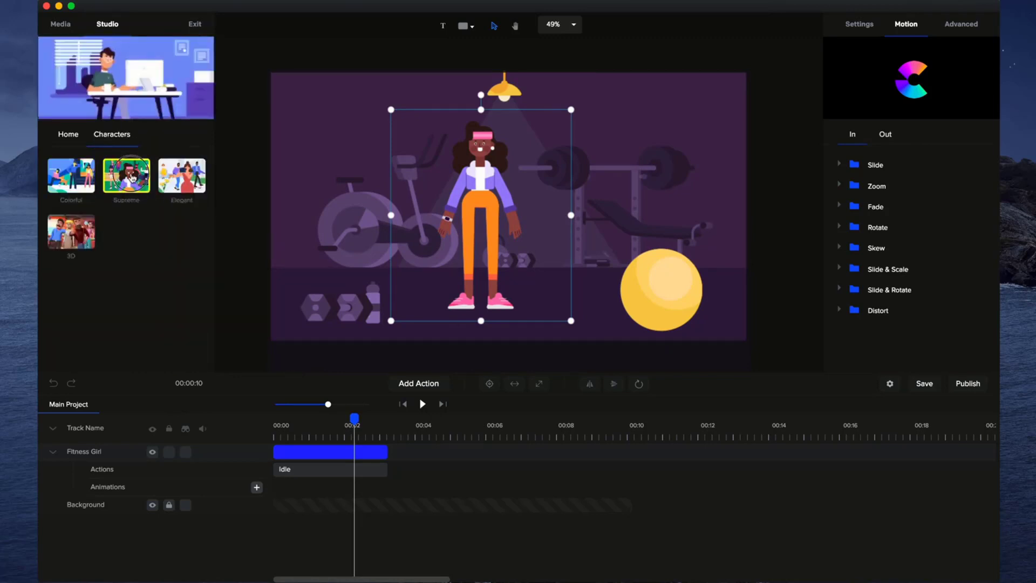
click(126, 175)
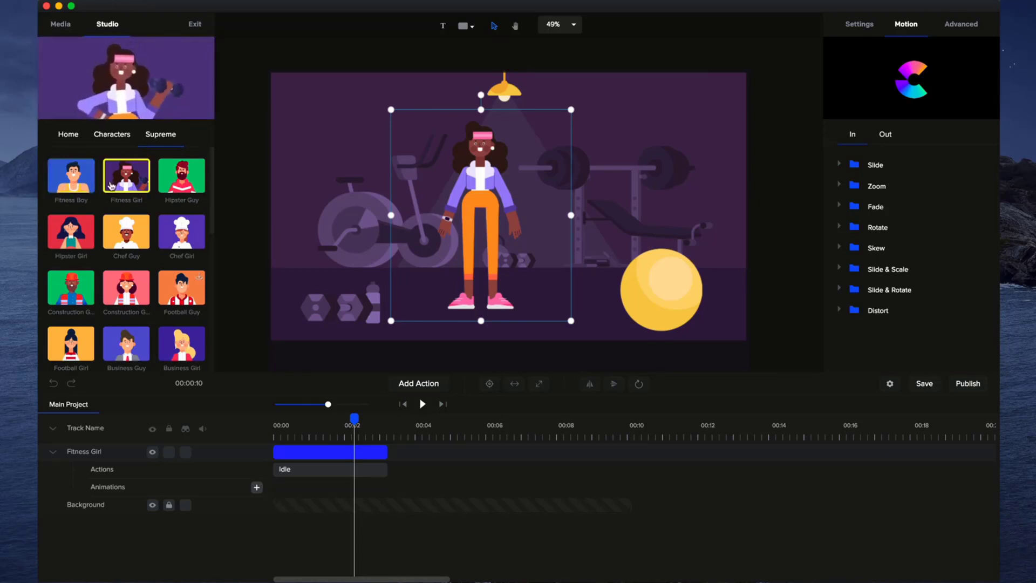
click(181, 231)
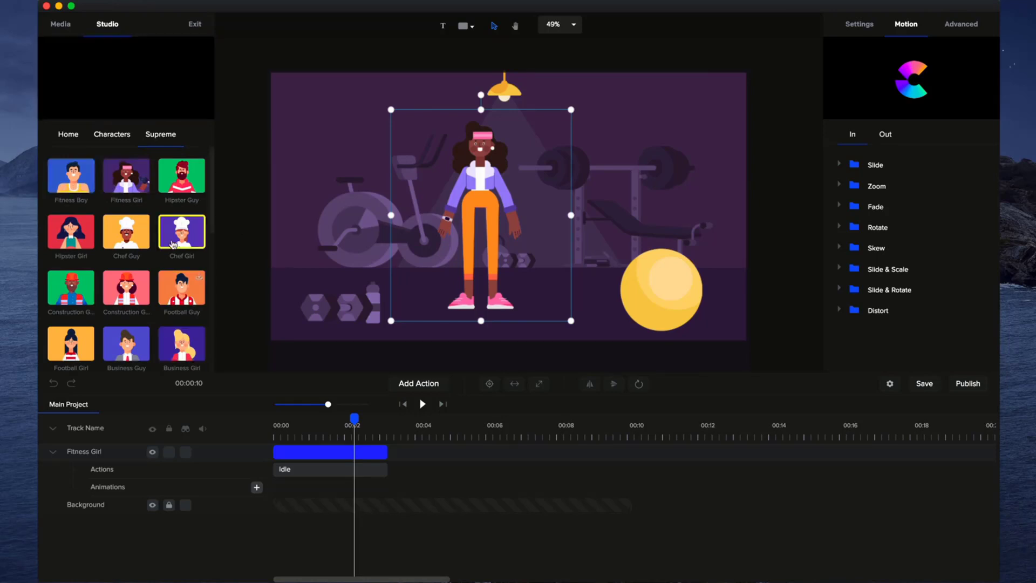
- Replace Fitness Girl's Idle action clip with the Wave action
click(181, 230)
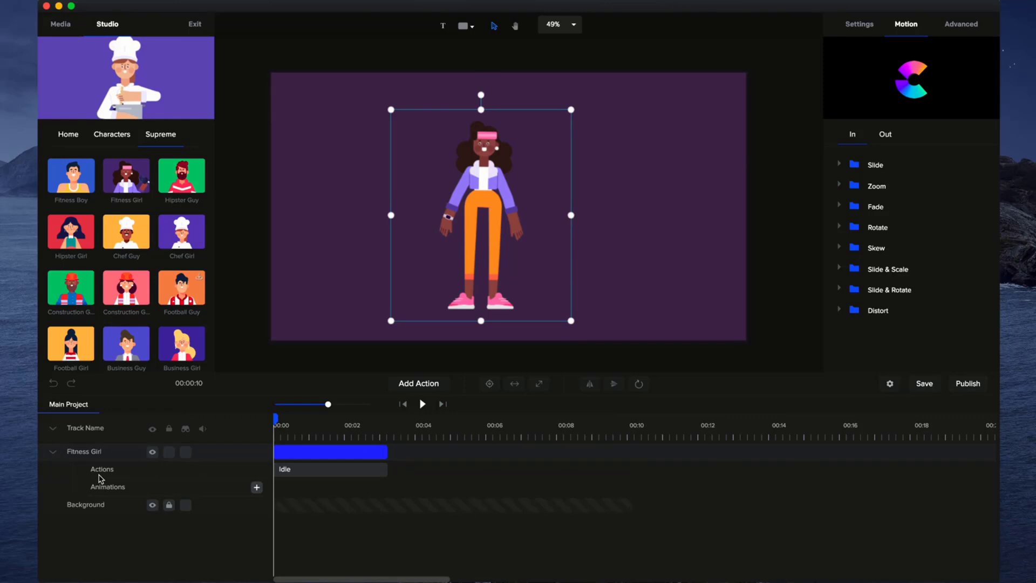
mouse_move(441, 479)
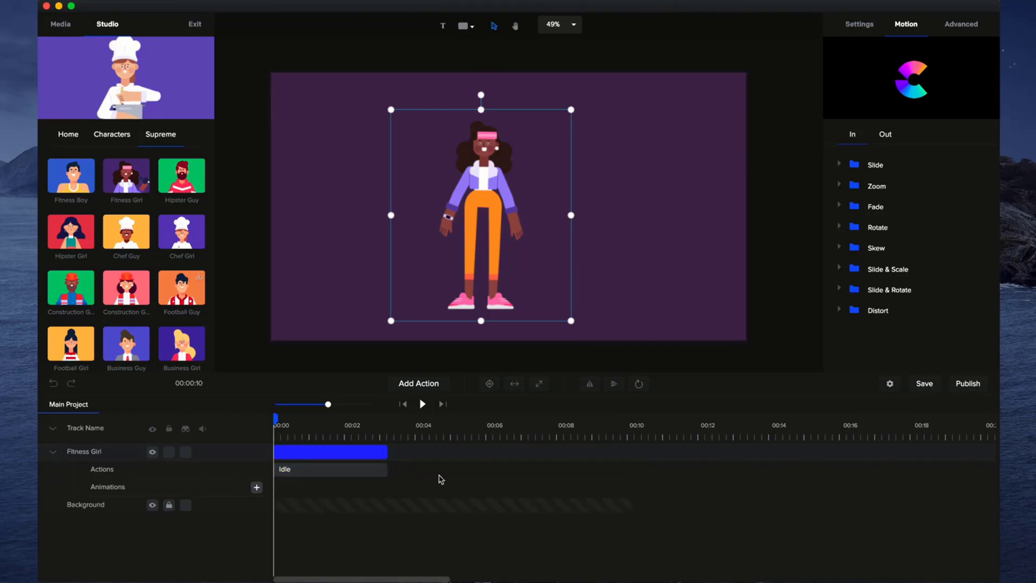
mouse_move(314, 481)
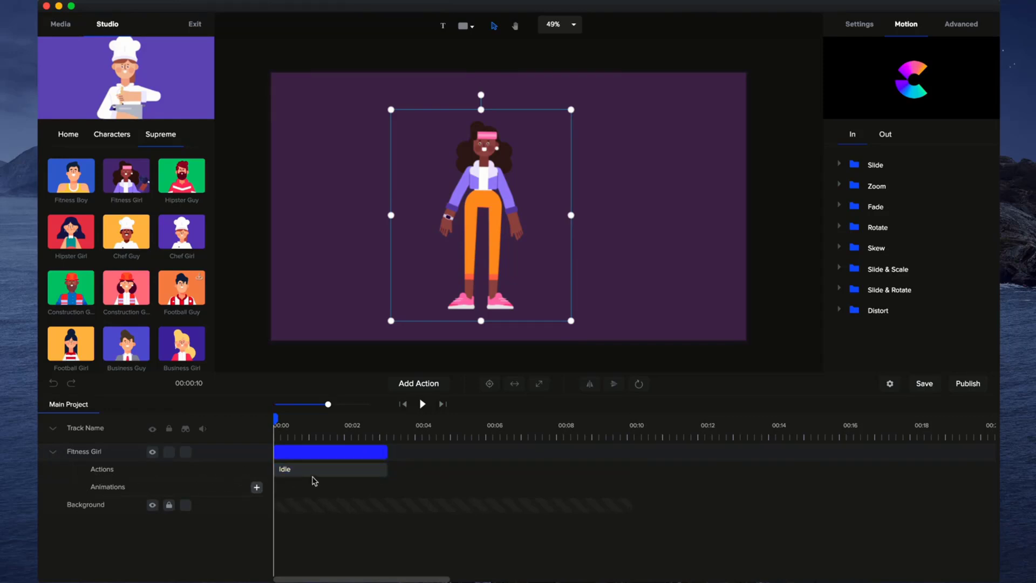
click(330, 469)
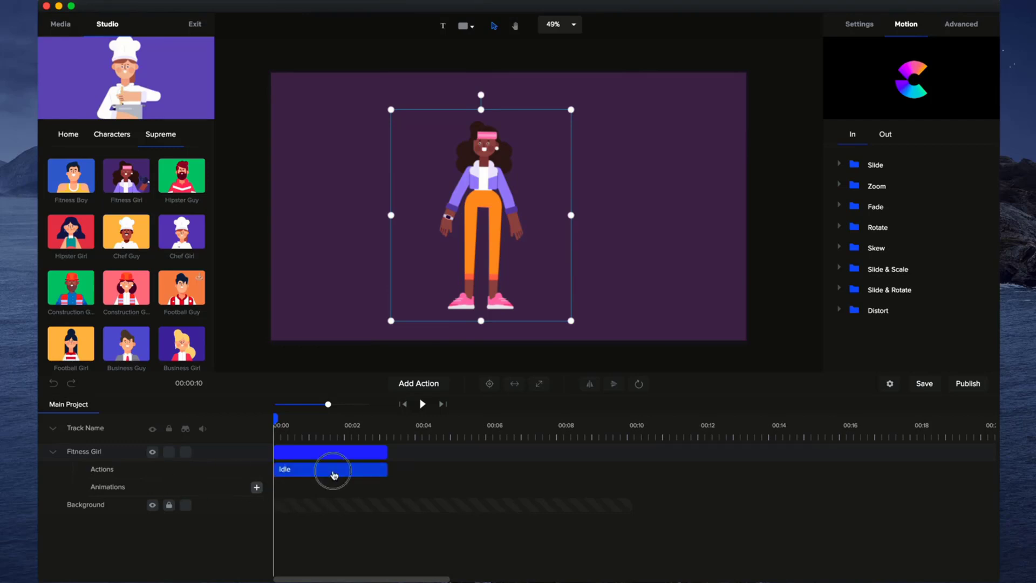
click(330, 469)
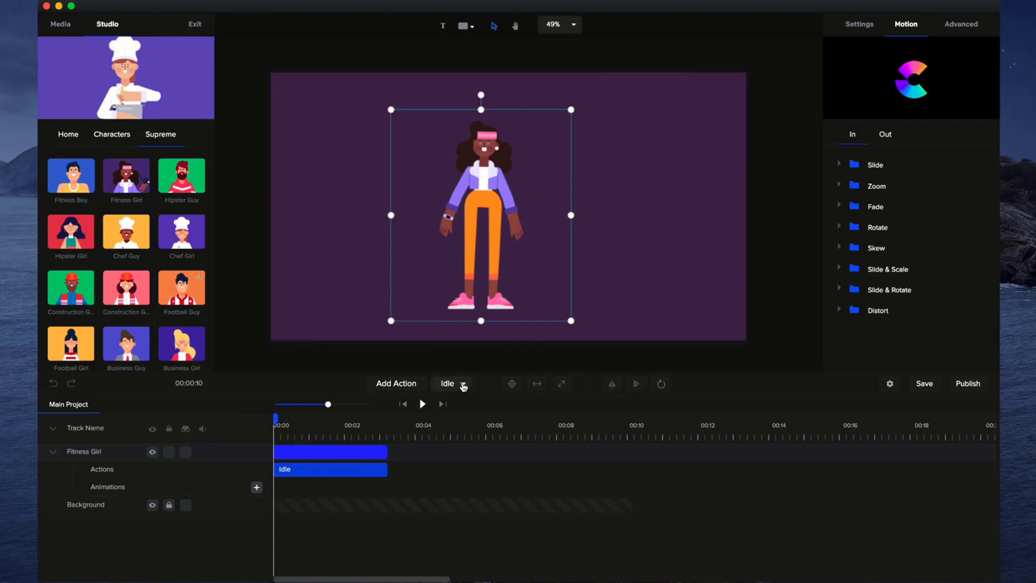
click(452, 383)
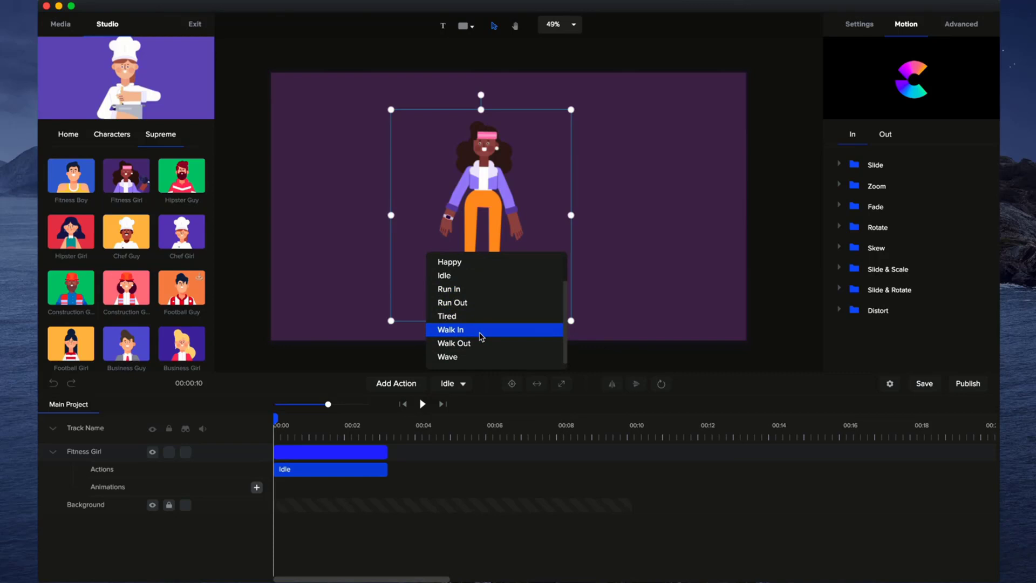
click(448, 357)
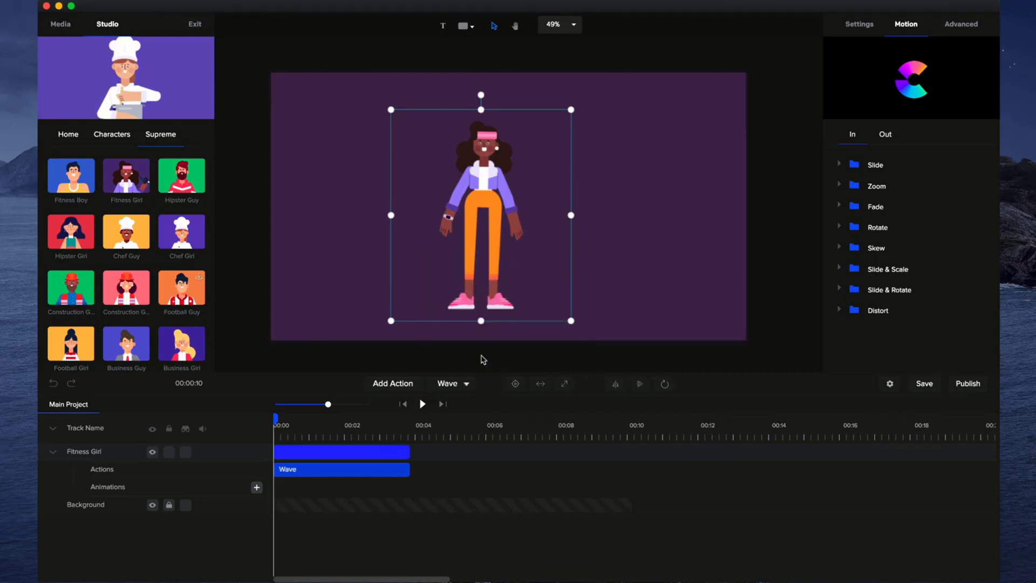
mouse_move(407, 399)
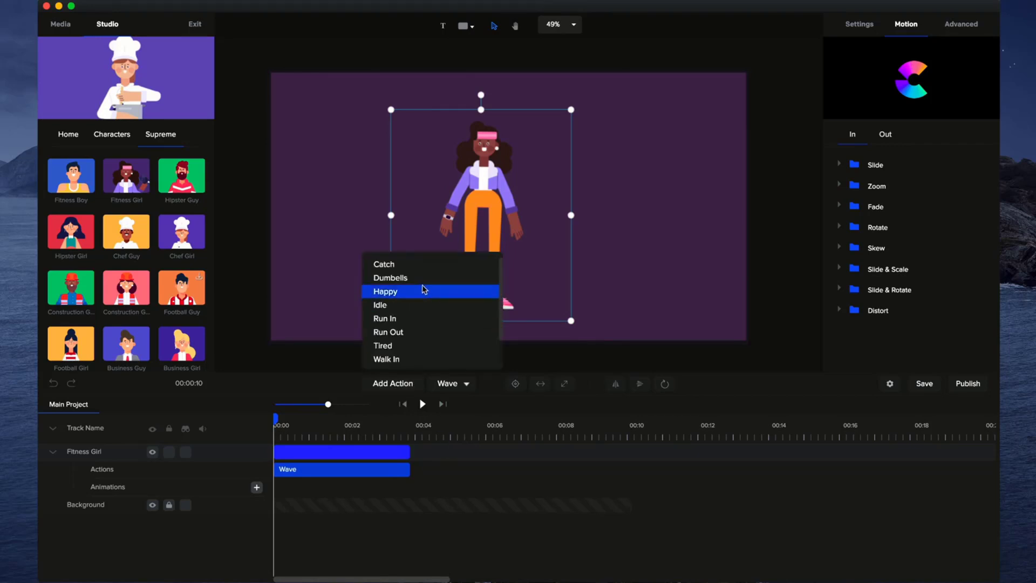
- Append a Dumbells action after Wave and preview the animation
click(390, 278)
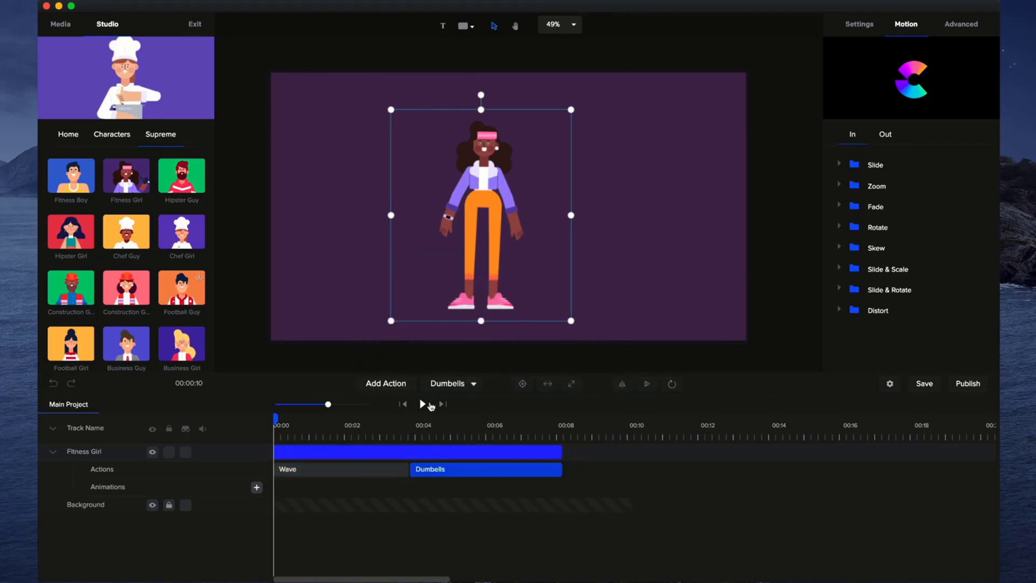
click(421, 404)
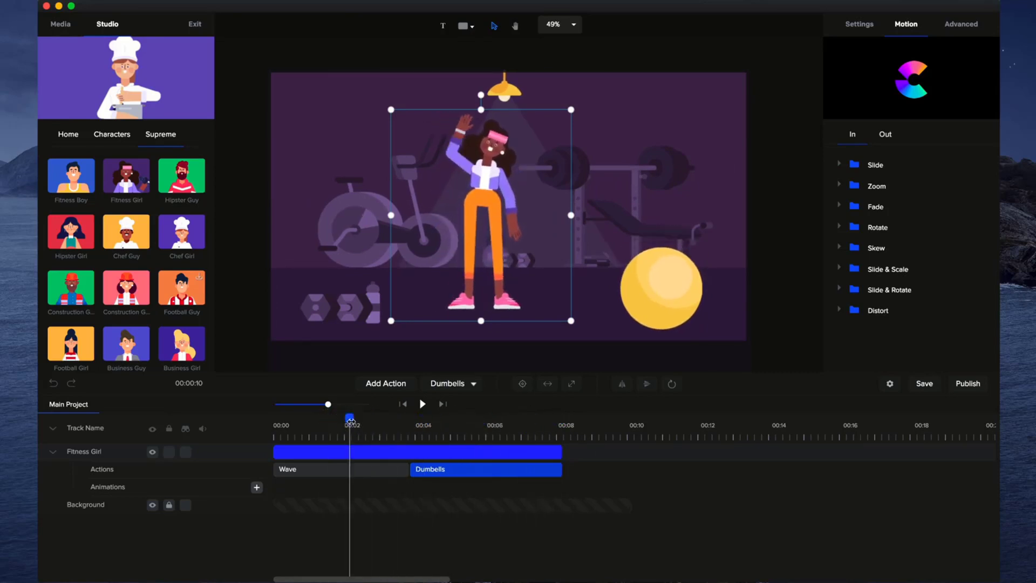
- Collapse the Fitness Girl track and flip her horizontally
click(52, 451)
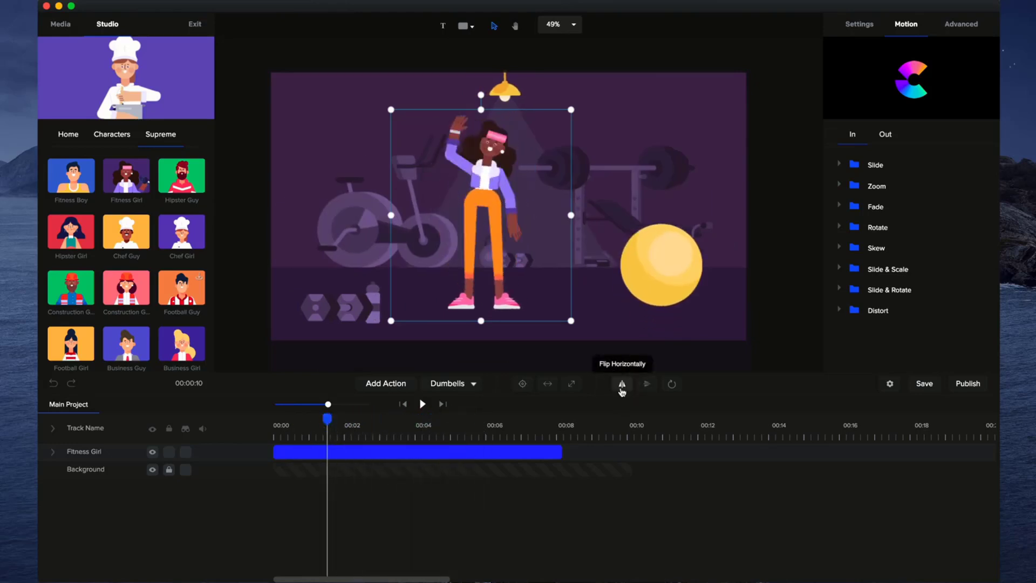
click(621, 384)
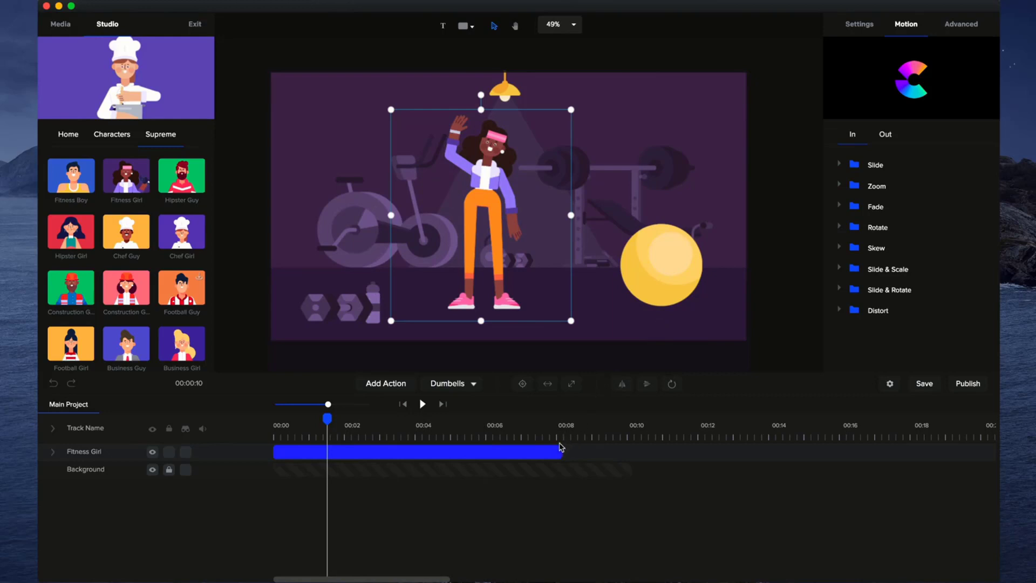